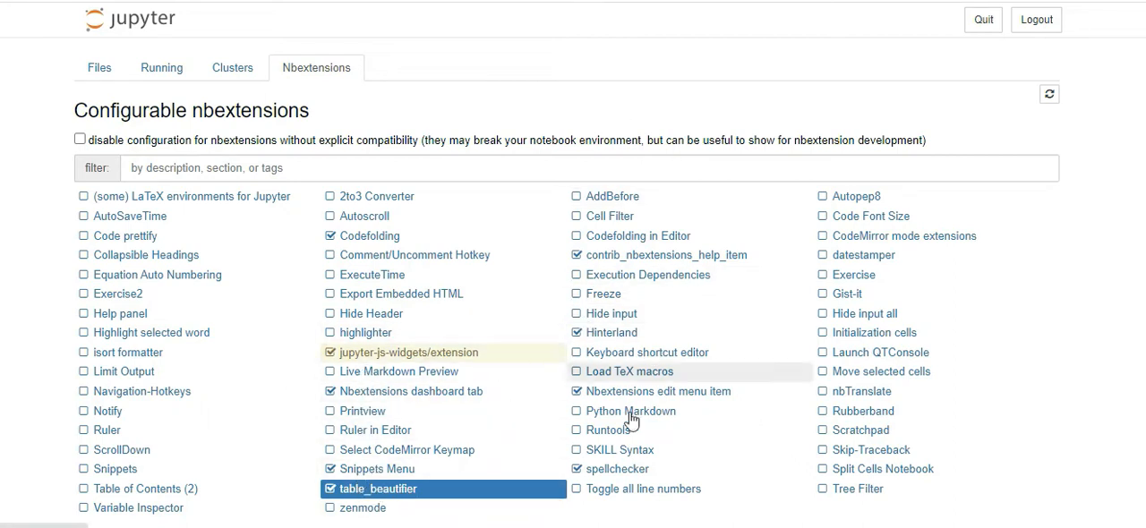
{"action": "mouse_move", "coordinate": [612, 429]}
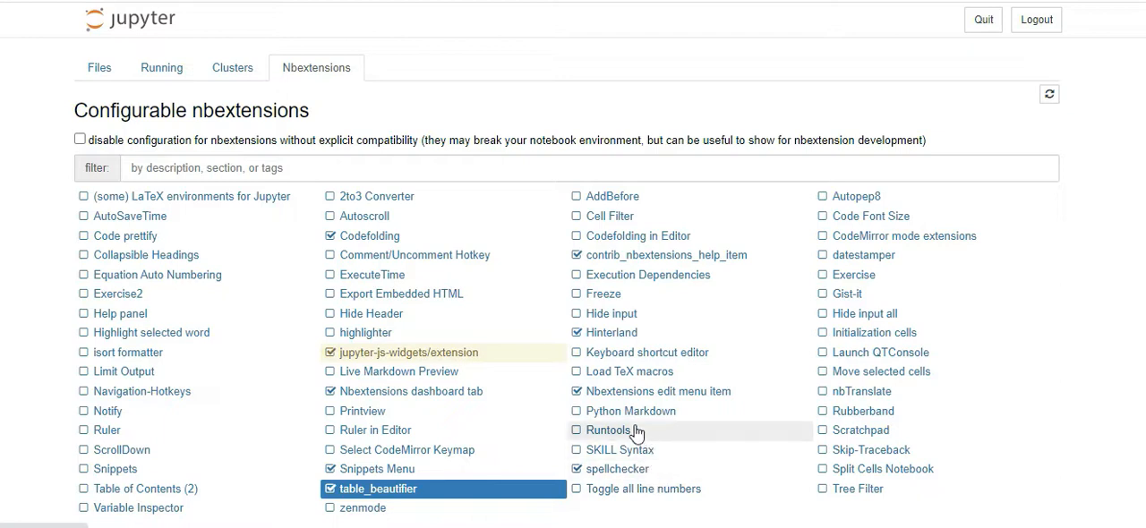
{"action": "mouse_move", "coordinate": [612, 333]}
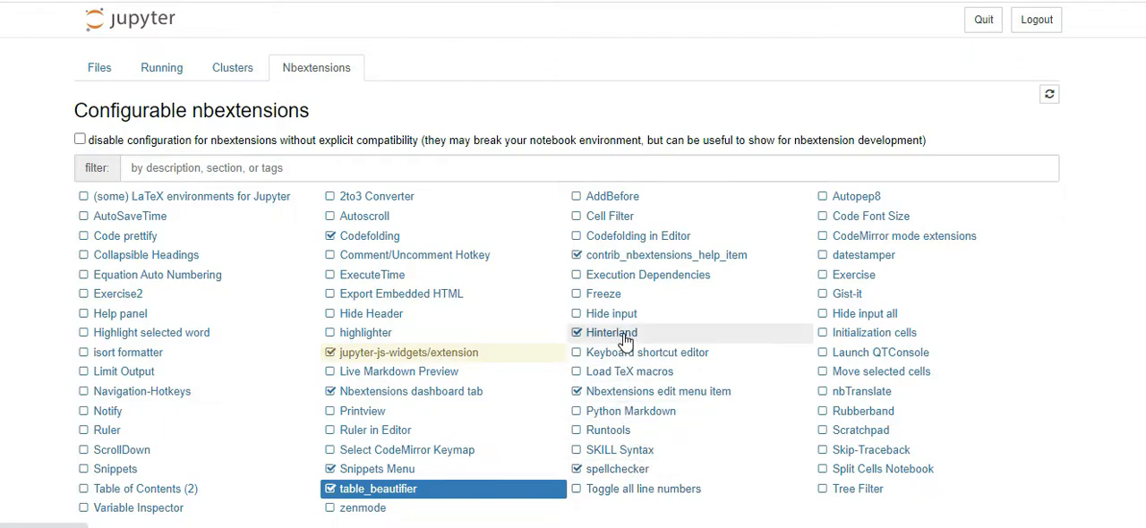
{"action": "mouse_move", "coordinate": [415, 501]}
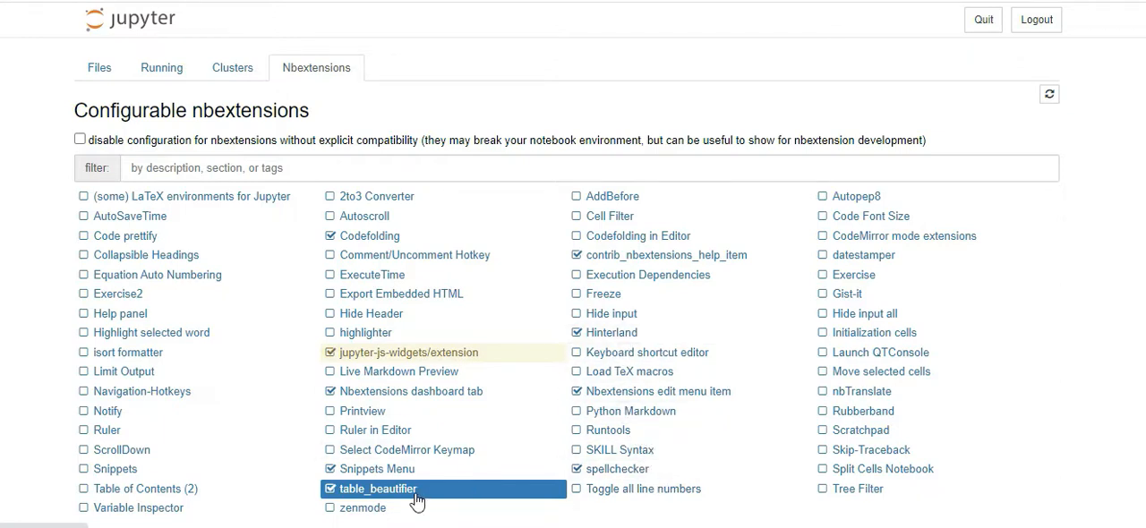
{"action": "mouse_move", "coordinate": [813, 111]}
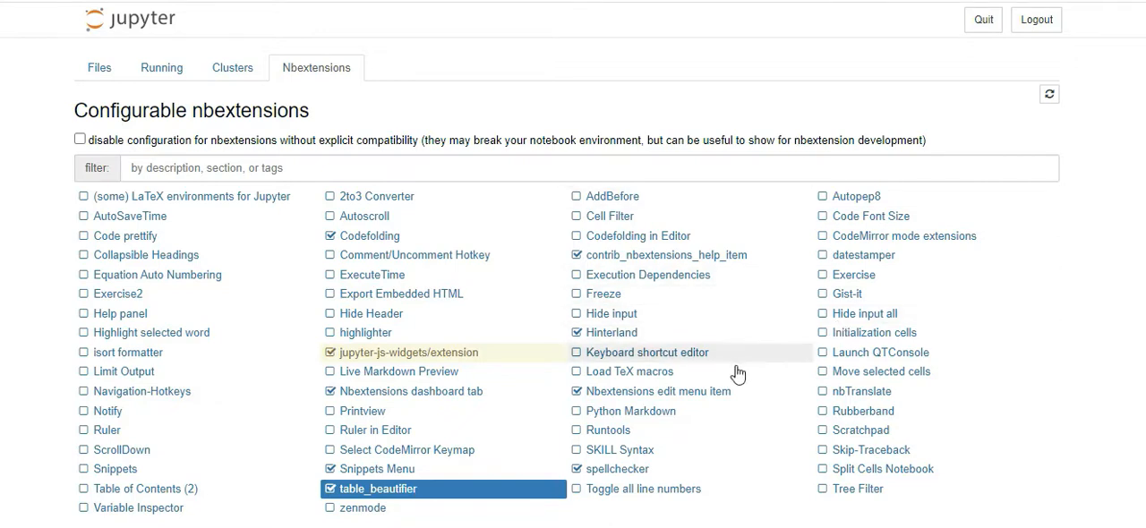
{"action": "mouse_move", "coordinate": [743, 373]}
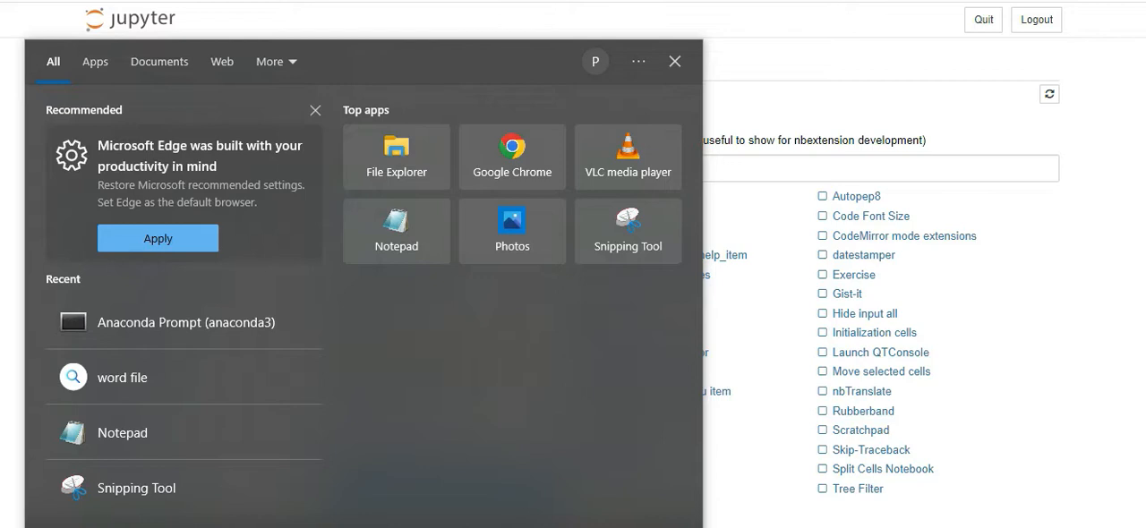
Step: Search the Start menu for cmd to find a command prompt
{"action": "type", "text": "cmd"}
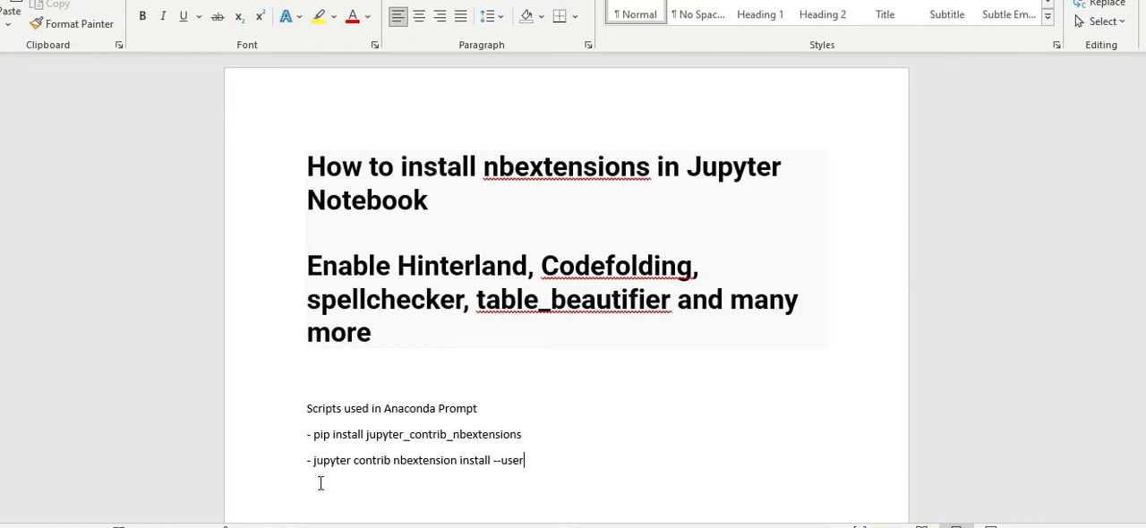
{"action": "mouse_move", "coordinate": [517, 468]}
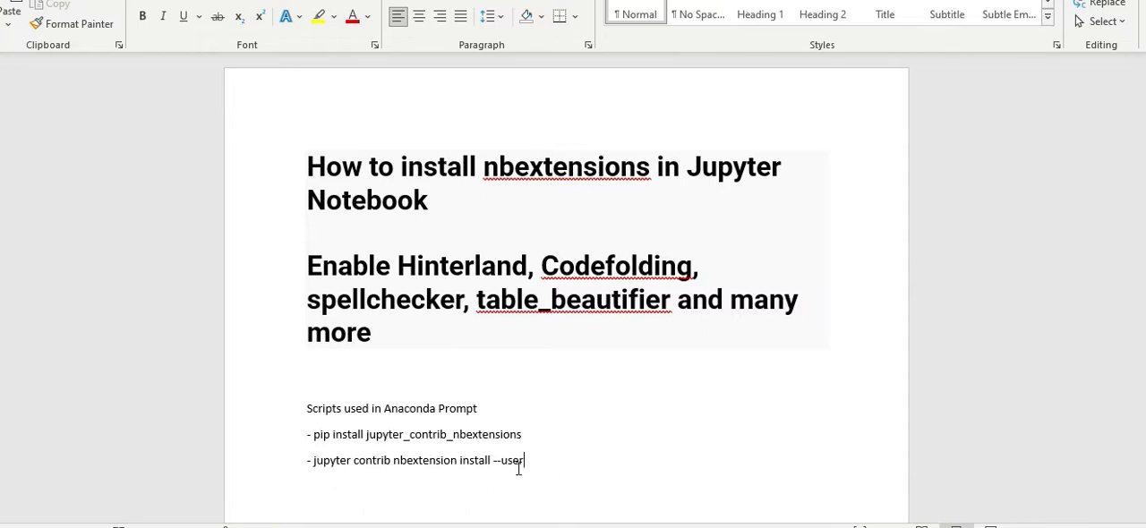
Step: Select the install command text in the Word notes document
{"action": "left_click_drag", "start_coordinate": [523, 460], "coordinate": [333, 433]}
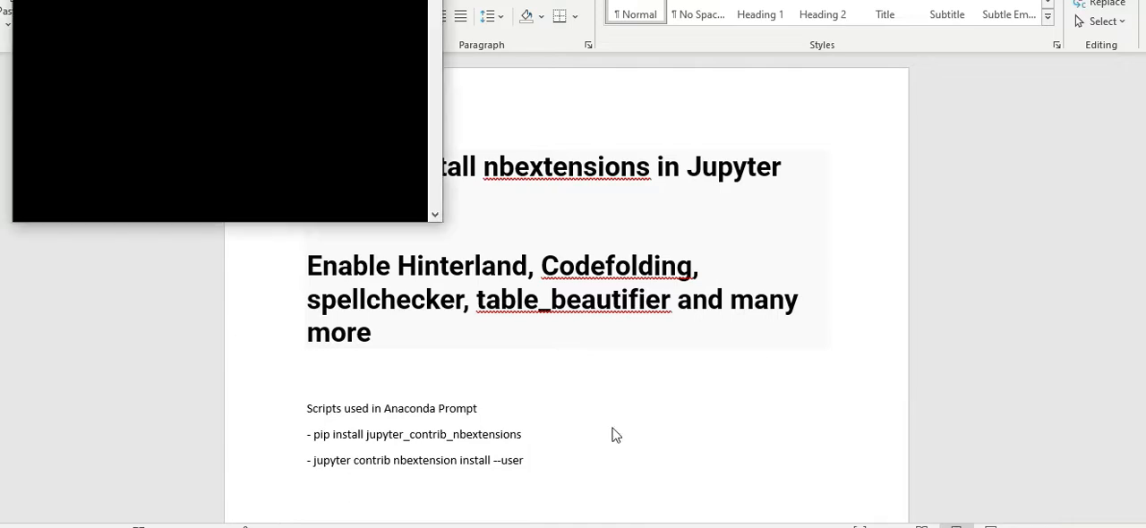
{"action": "mouse_move", "coordinate": [190, 100]}
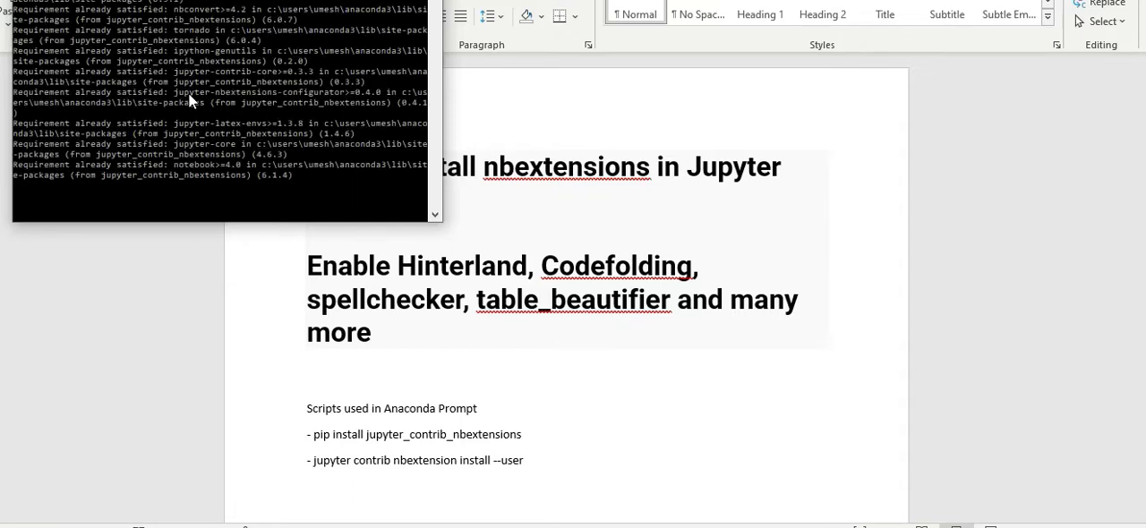
Step: Scroll through the pip install jupyter_contrib_nbextensions output in Anaconda Prompt
{"action": "scroll", "scroll_direction": "down", "scroll_amount": 3}
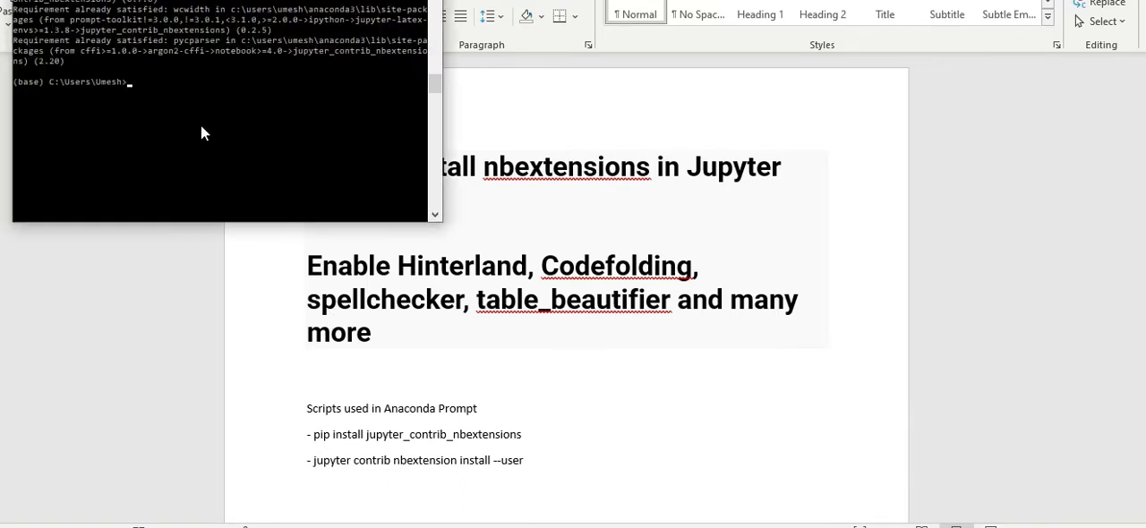
Step: Run jupyter contrib nbextension install --user in Anaconda Prompt
{"action": "type", "text": "jupyter contrib nbextension install --user"}
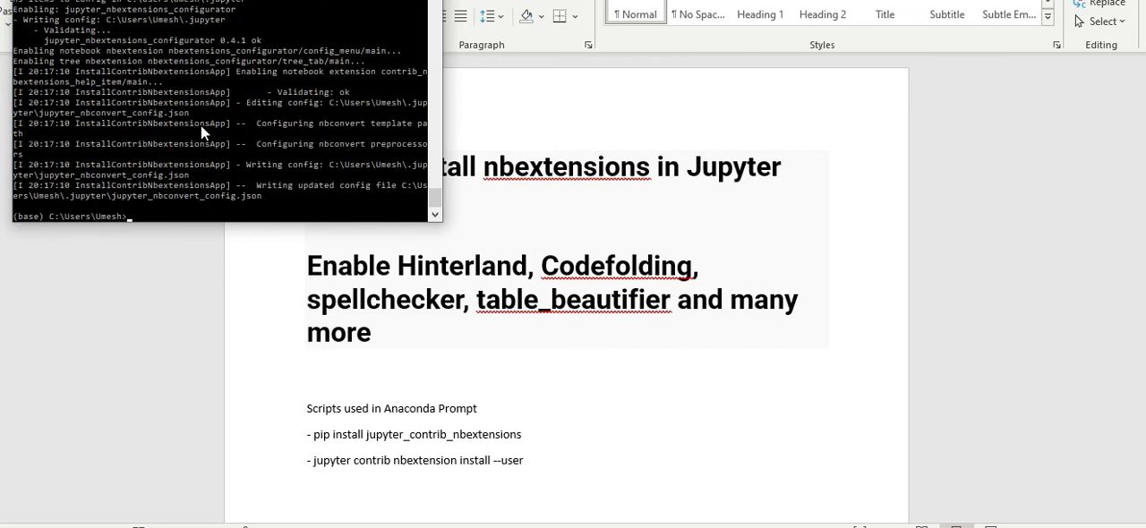
{"action": "mouse_move", "coordinate": [147, 210]}
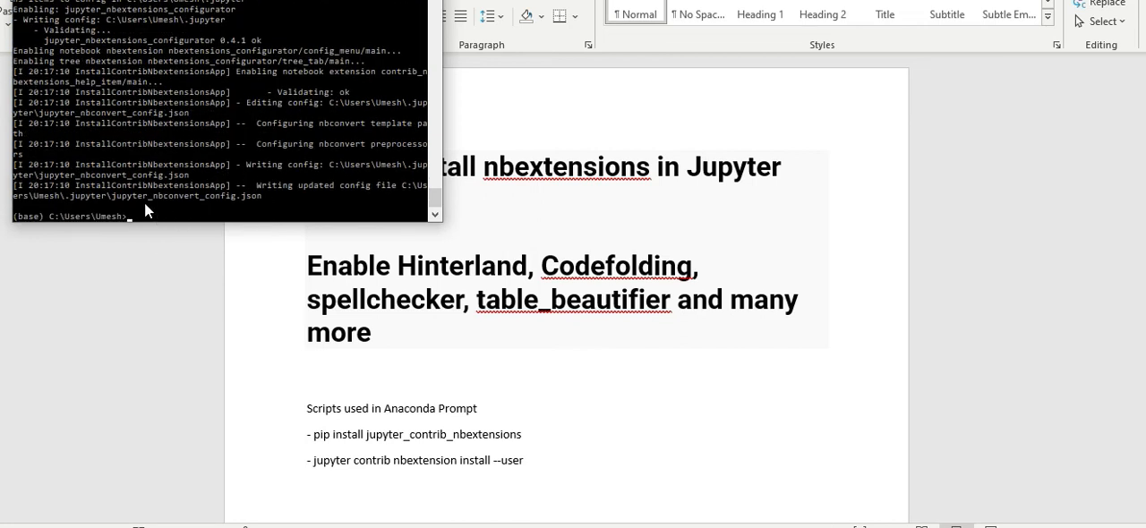
{"action": "mouse_move", "coordinate": [224, 200]}
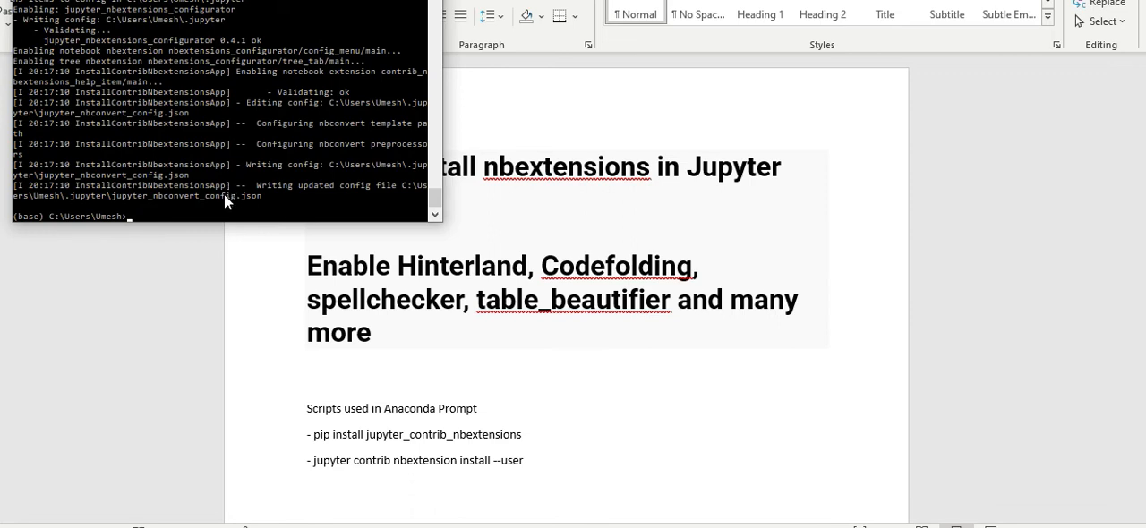
Step: Start entering the jupyter notebook command at the Anaconda Prompt
{"action": "type", "text": "jupyter notebook"}
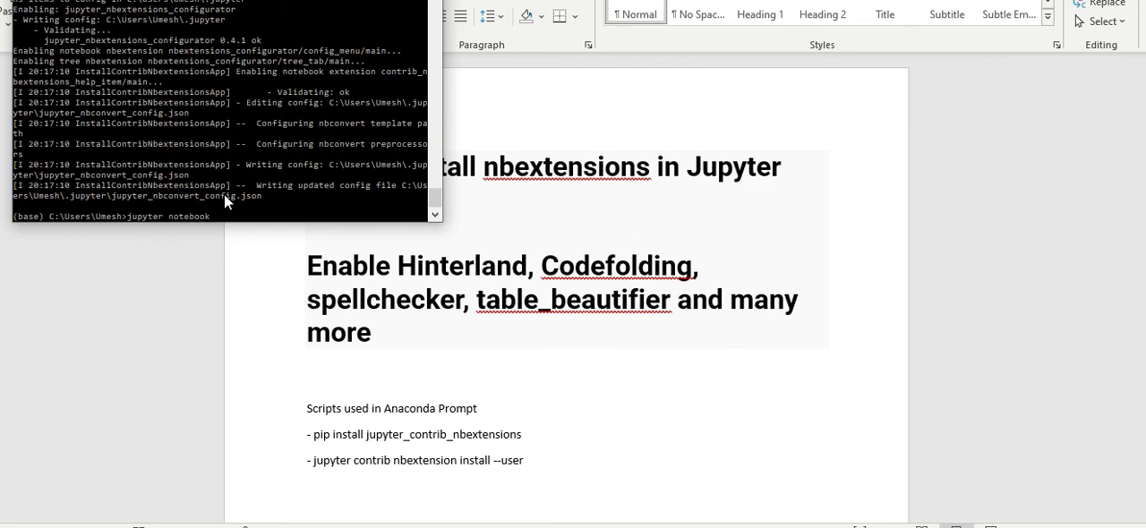
{"action": "mouse_move", "coordinate": [254, 222]}
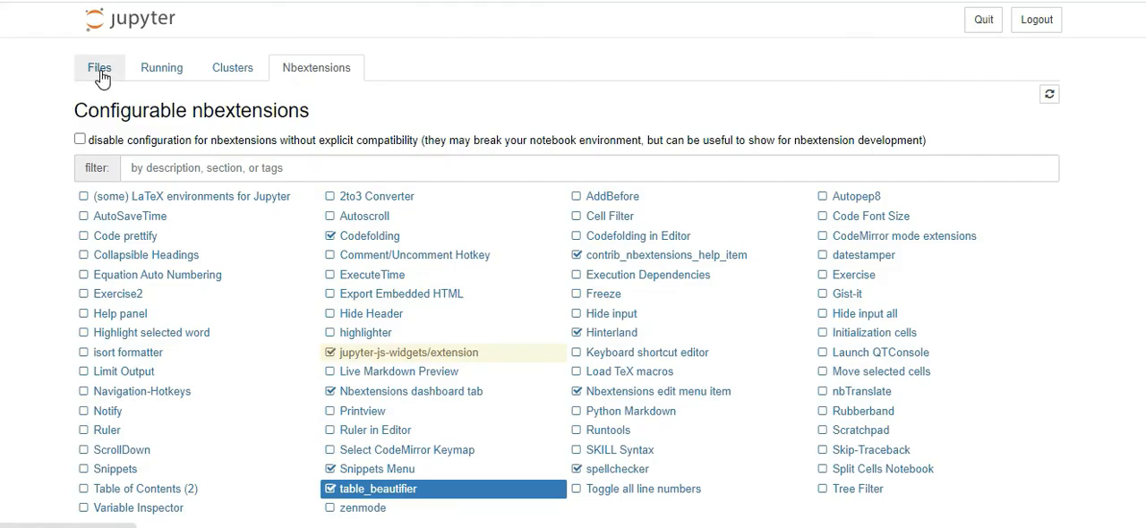
{"action": "left_click", "coordinate": [99, 68]}
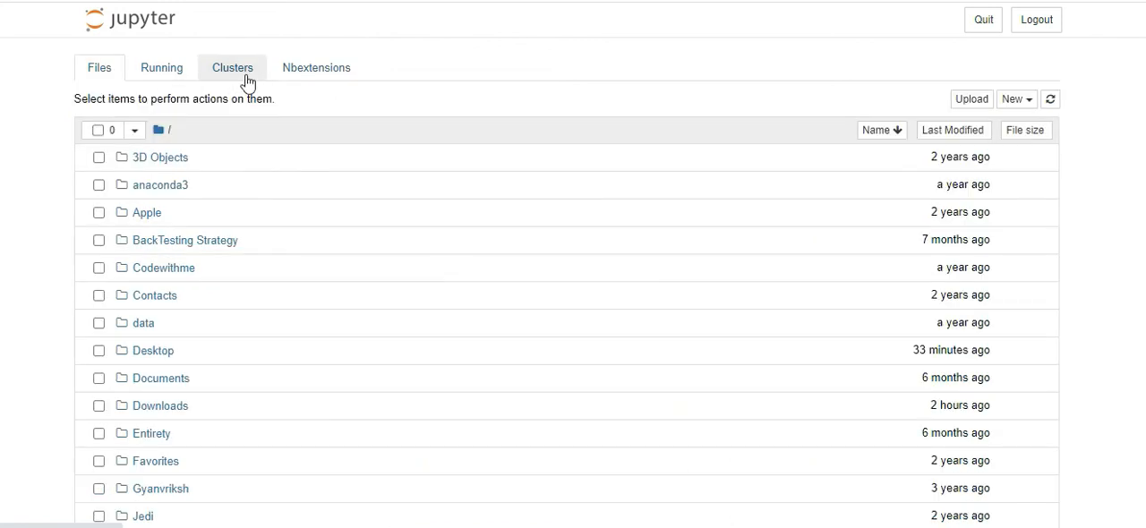
{"action": "left_click", "coordinate": [315, 68]}
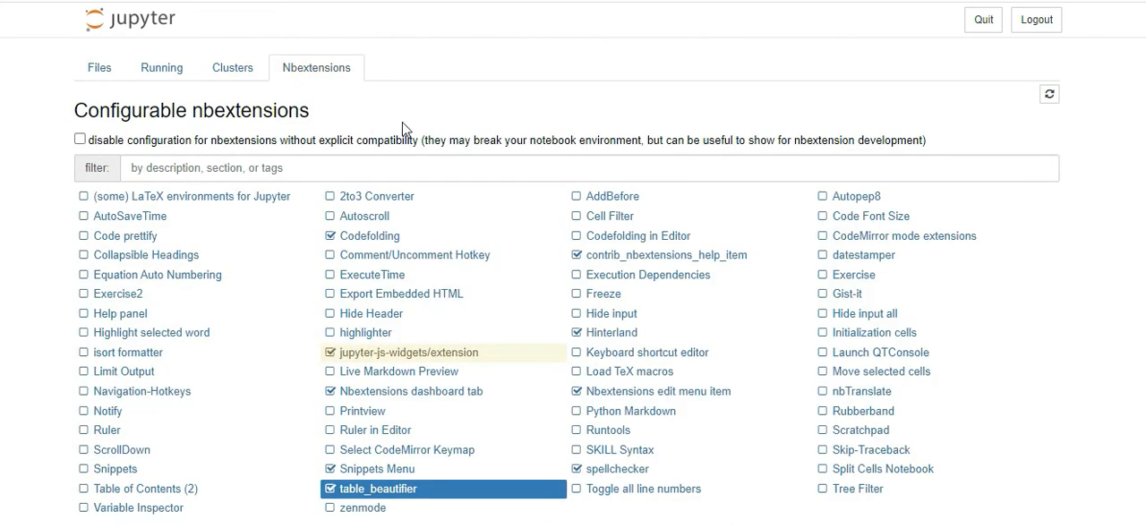
{"action": "mouse_move", "coordinate": [215, 257]}
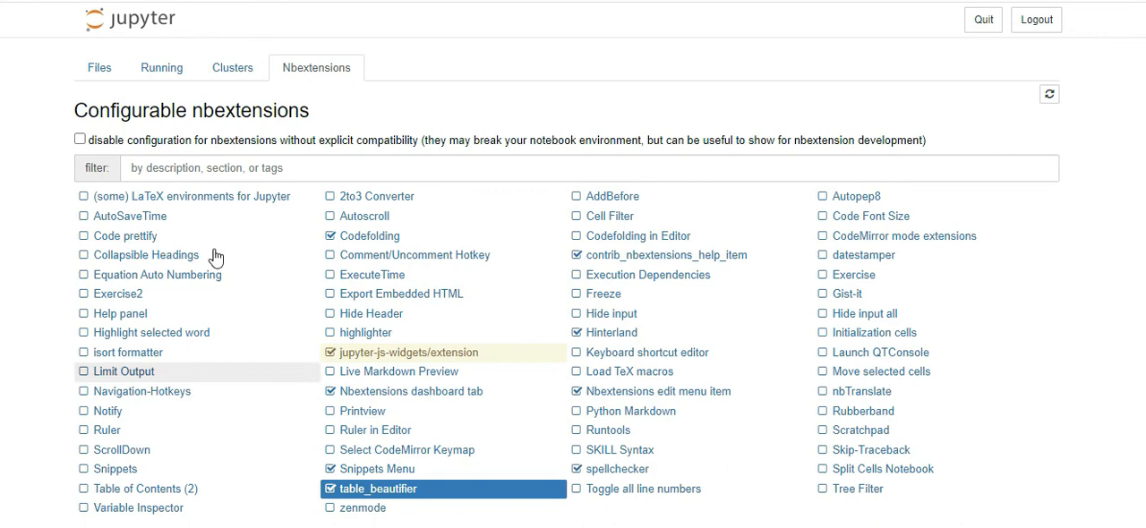
{"action": "mouse_move", "coordinate": [938, 420]}
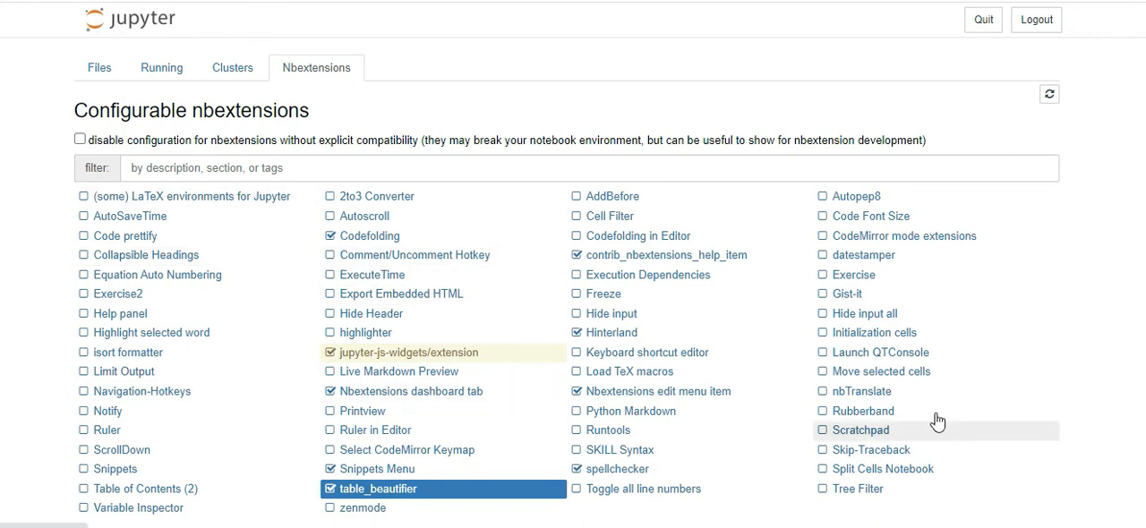